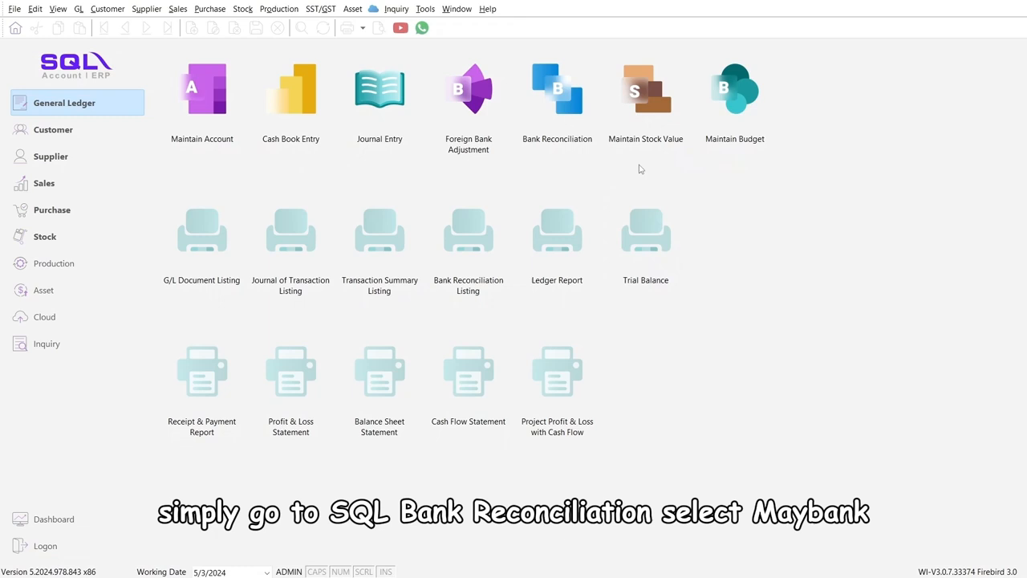
Step: Load the Maybank statement into Bank Reconciliation for account 310-001 to auto-match transactions
{"action": "left_click", "coordinate": [557, 88]}
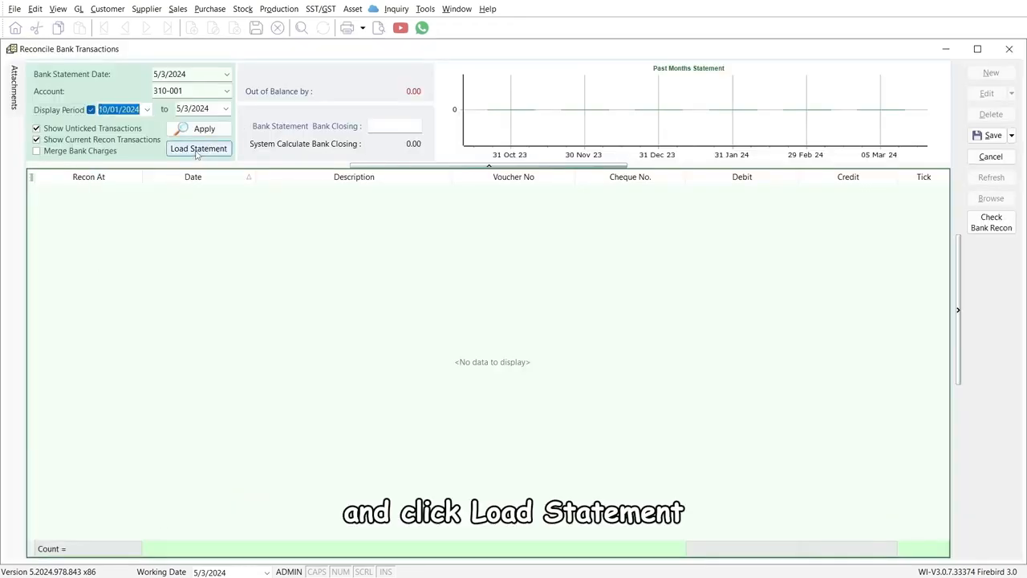
{"action": "left_click", "coordinate": [198, 148]}
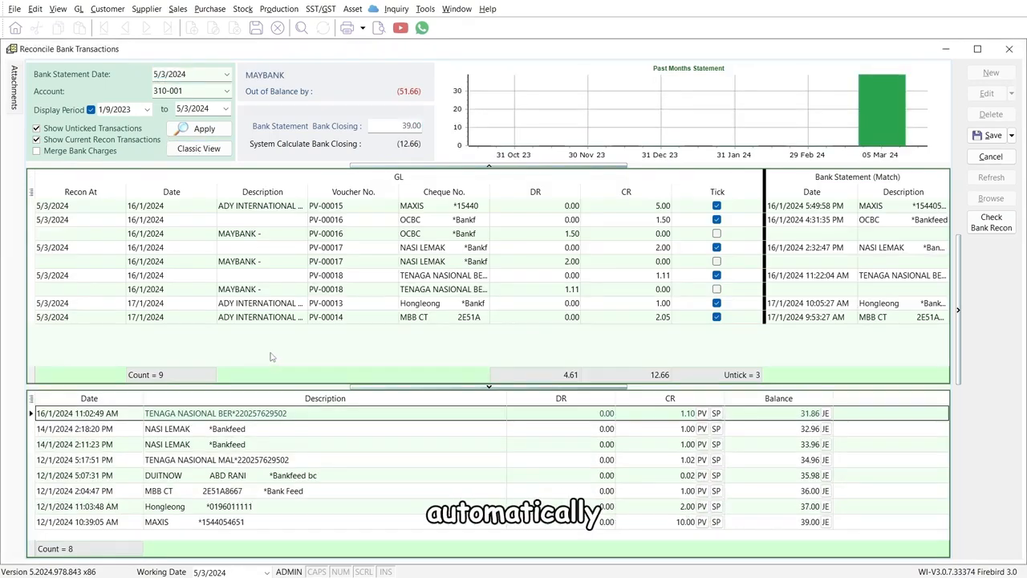
{"action": "left_click", "coordinate": [13, 9]}
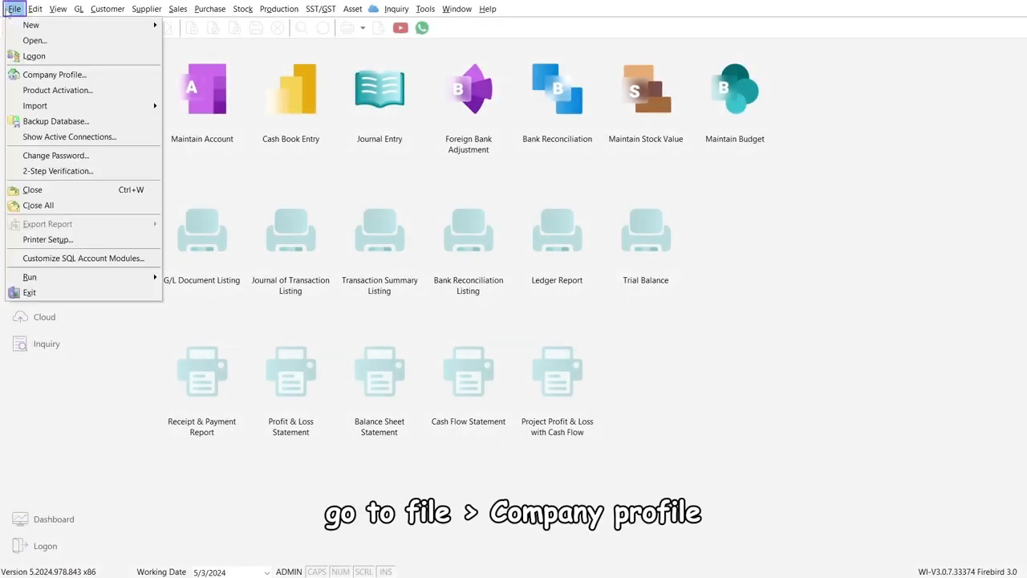
Step: From Company Profile's Maybank cloud banking, start connecting a Maybank account for live feeds
{"action": "left_click", "coordinate": [55, 74]}
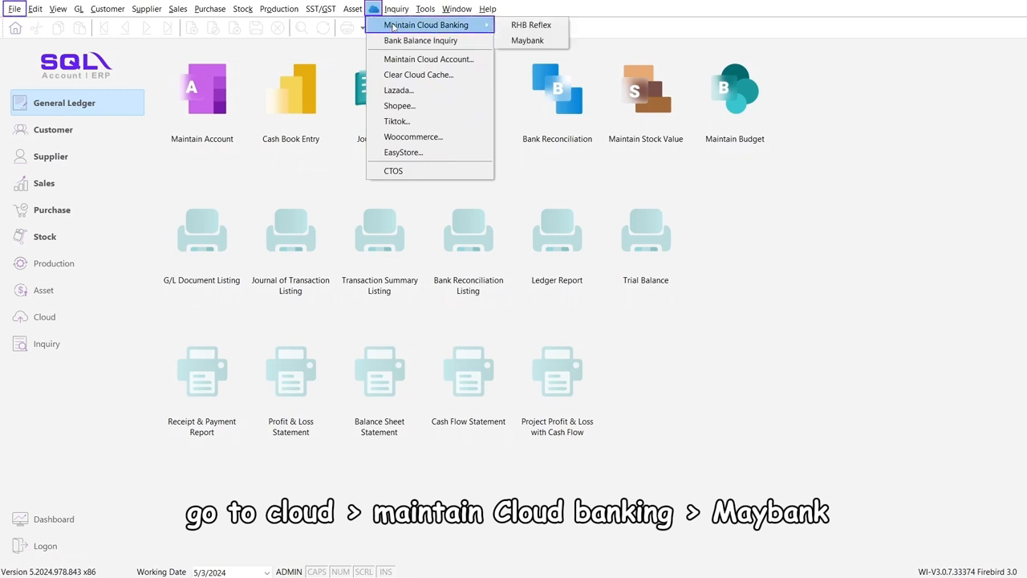
{"action": "left_click", "coordinate": [527, 40]}
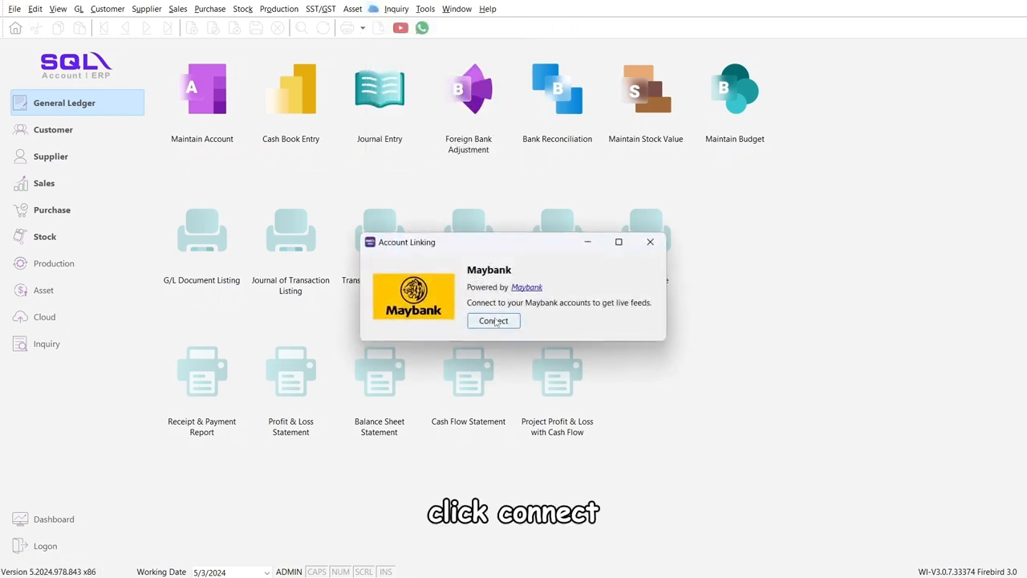
{"action": "left_click", "coordinate": [493, 321]}
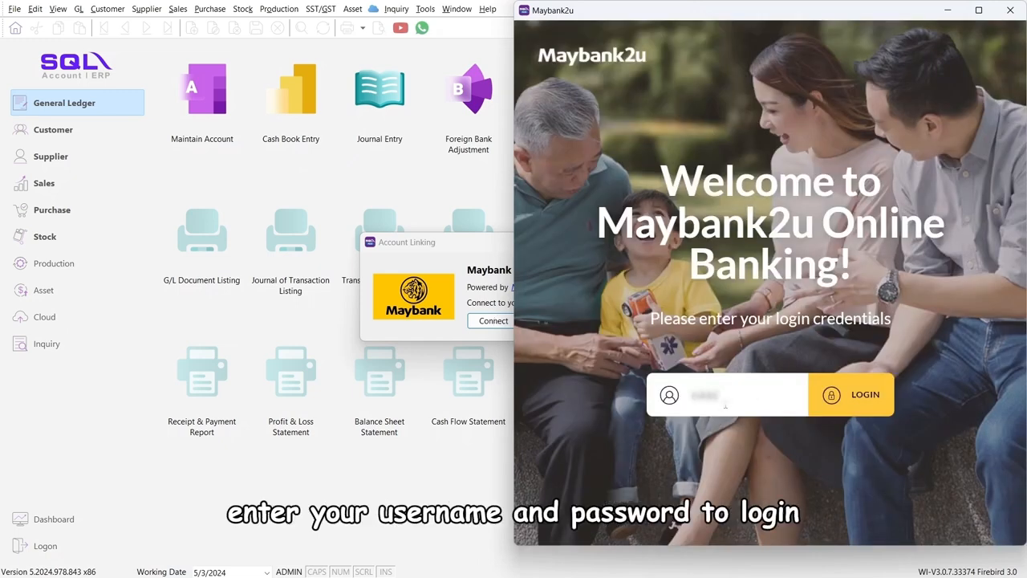
Step: Log in to Maybank2u, answer the security question, and proceed to link with SQL
{"action": "left_click", "coordinate": [851, 394]}
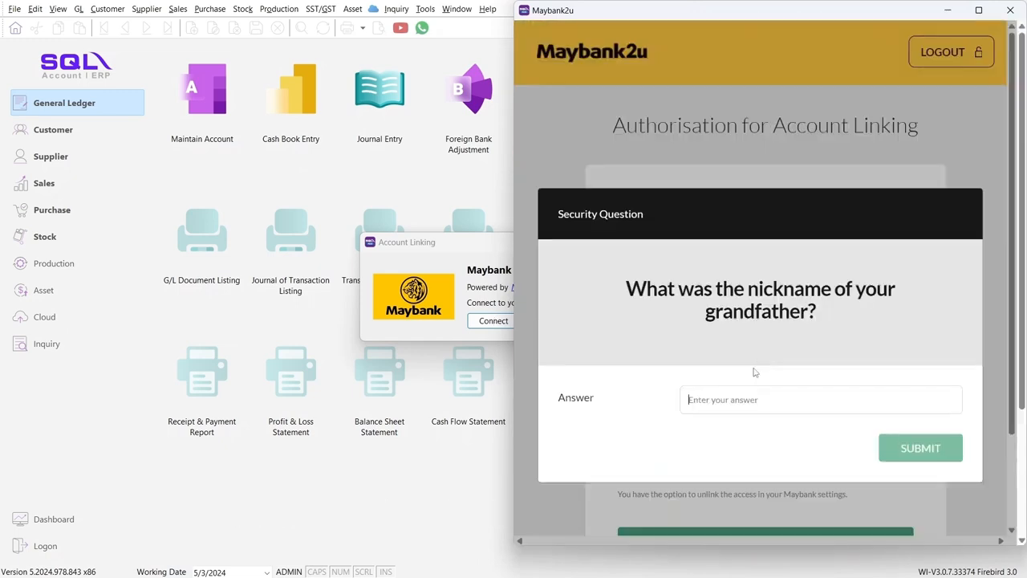
{"action": "left_click", "coordinate": [921, 447]}
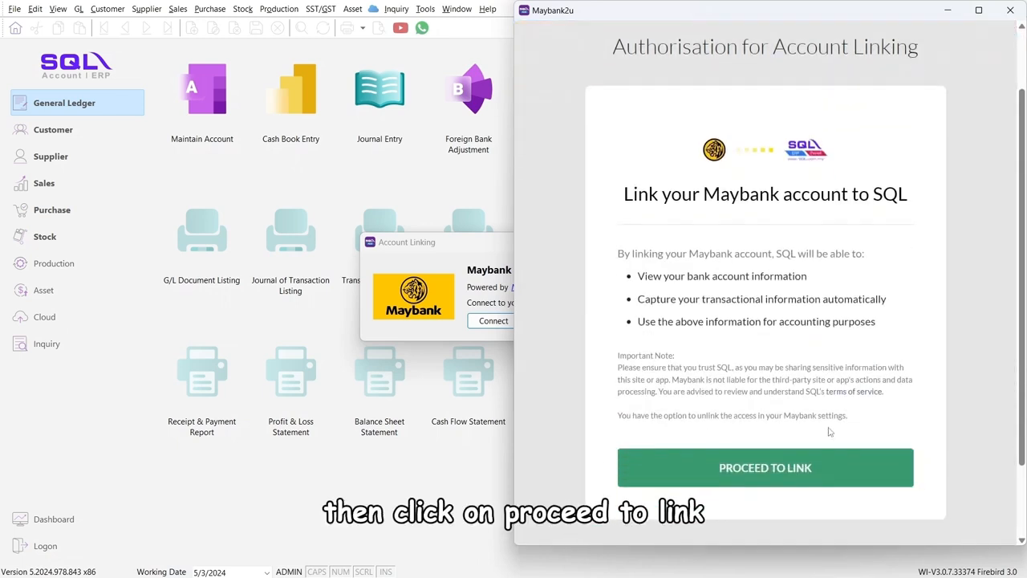
{"action": "left_click", "coordinate": [765, 467]}
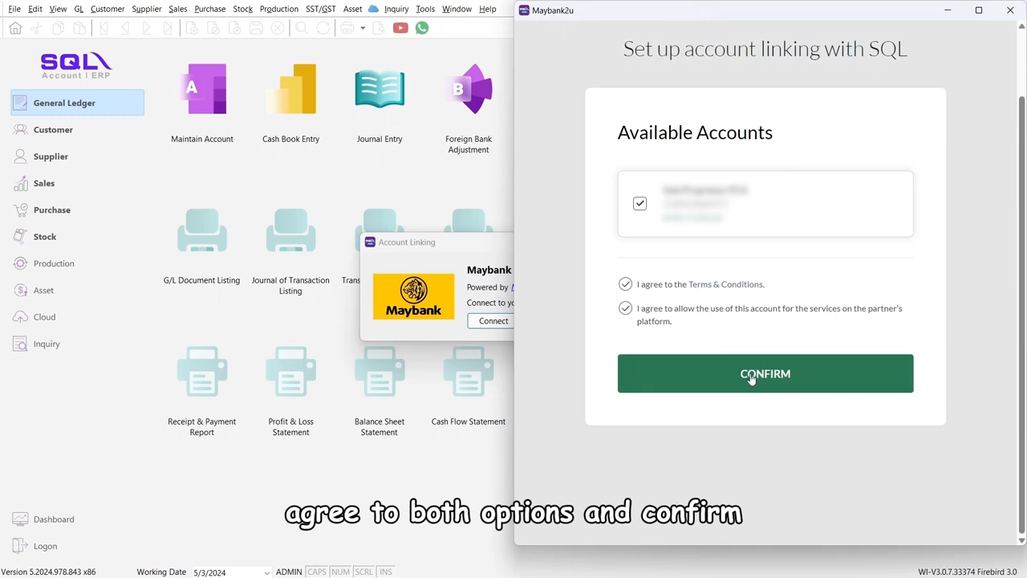
Step: Confirm the account and agreements, approve via Secure Verification, and return to SQL
{"action": "left_click", "coordinate": [765, 373]}
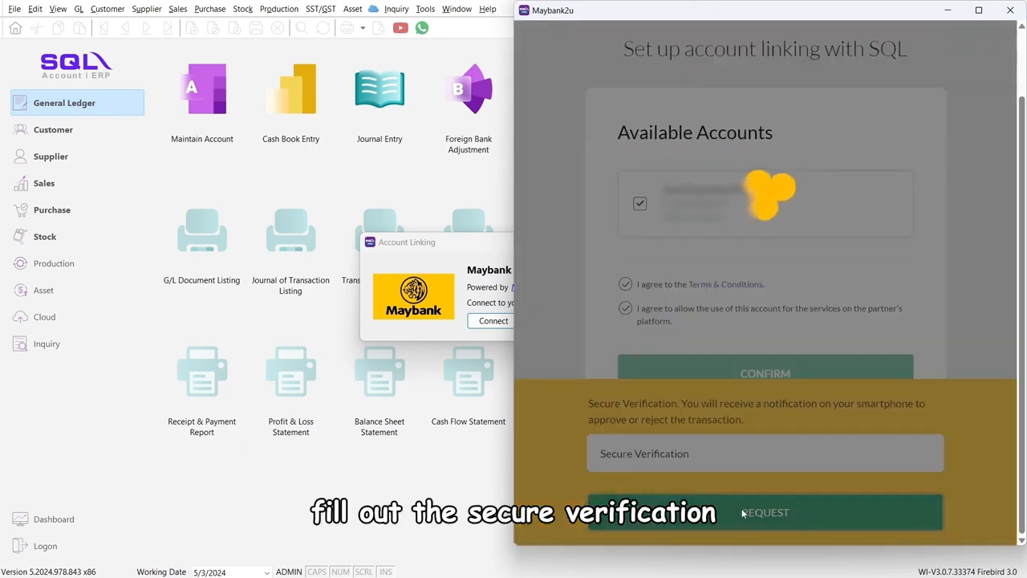
{"action": "left_click", "coordinate": [765, 512]}
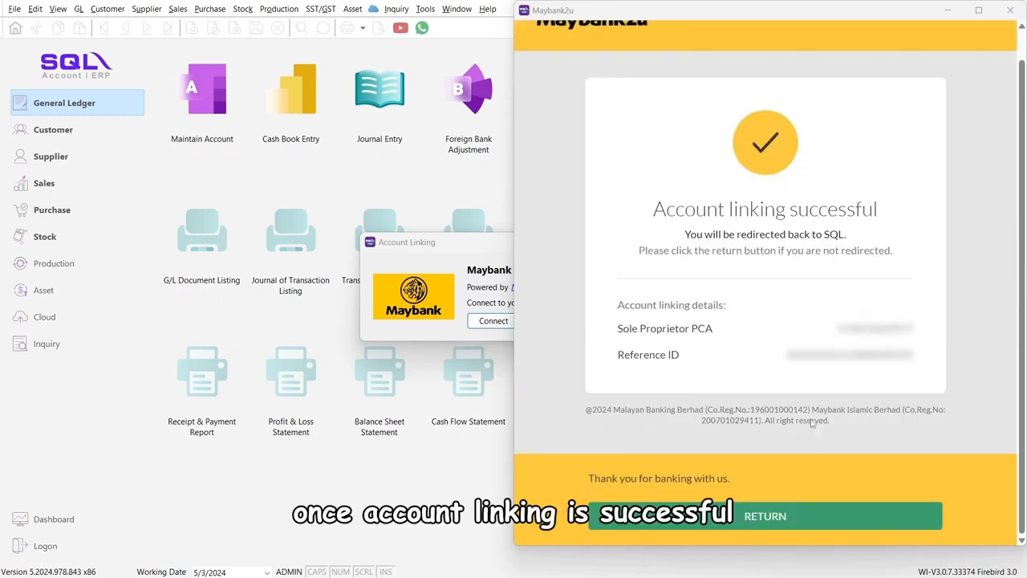
{"action": "left_click", "coordinate": [764, 515]}
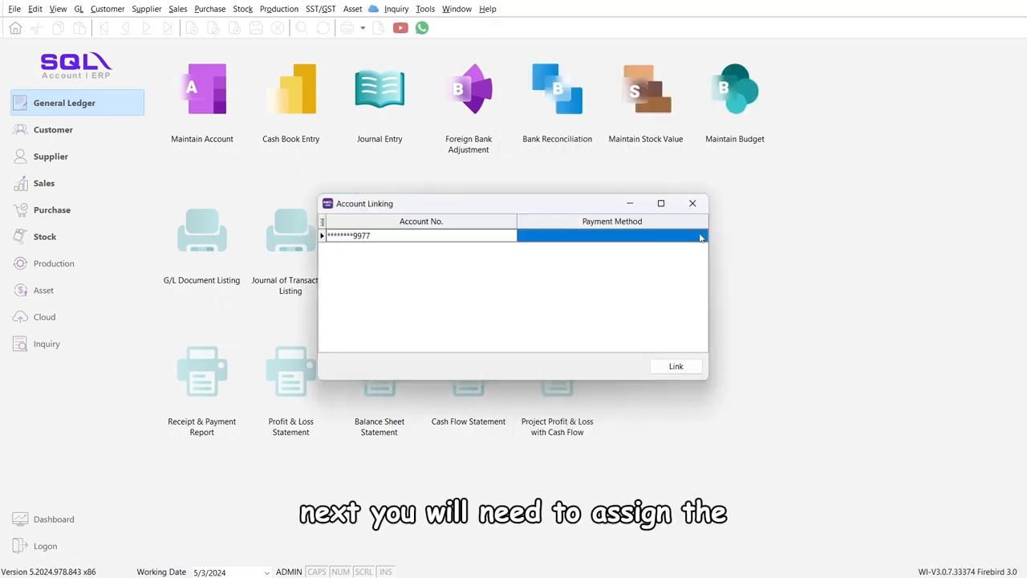
Step: Link the Maybank account with payment method 310-001 MAYBANK and acknowledge the success message
{"action": "left_click", "coordinate": [701, 235]}
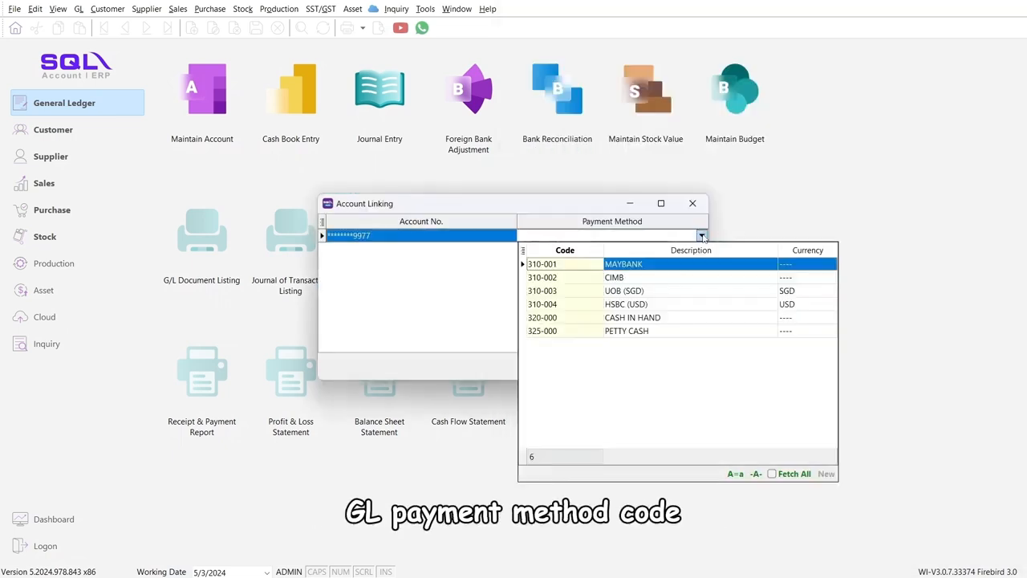
{"action": "left_click", "coordinate": [623, 263]}
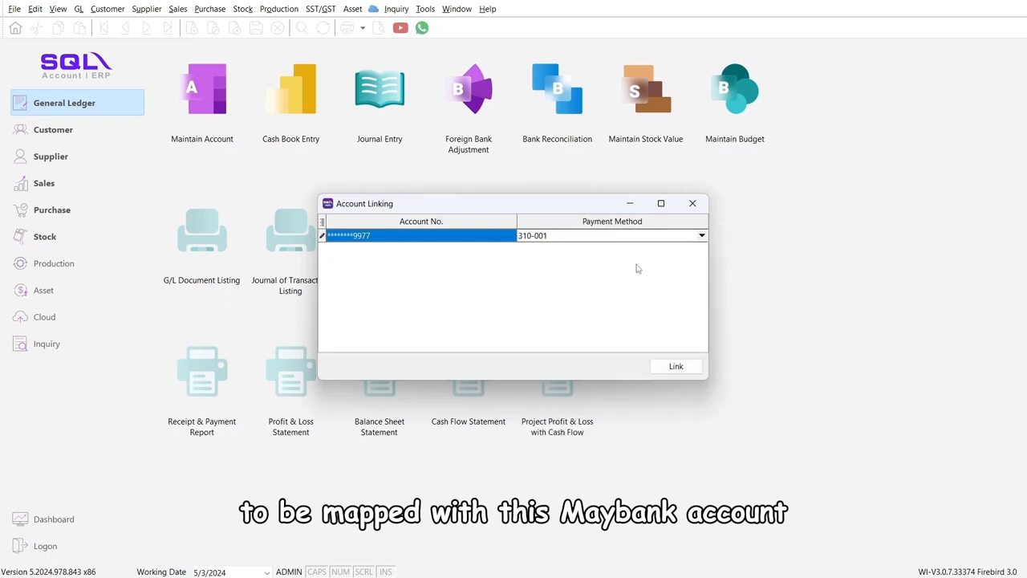
{"action": "left_click", "coordinate": [675, 366]}
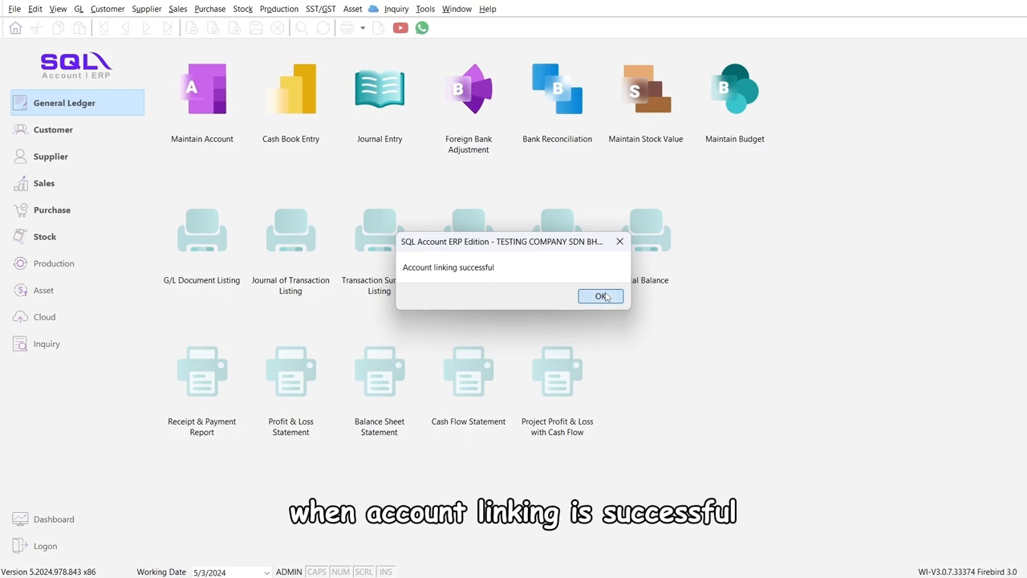
{"action": "left_click", "coordinate": [602, 295]}
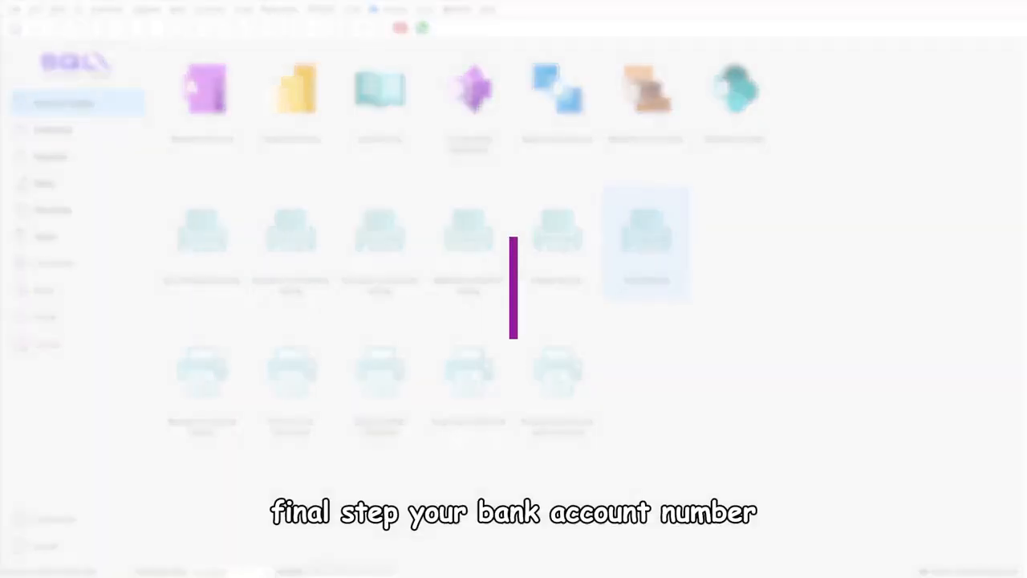
Step: Open the 310-001 MAYBANK record in Maintain Payment Method to view the linked account number
{"action": "left_click", "coordinate": [425, 9]}
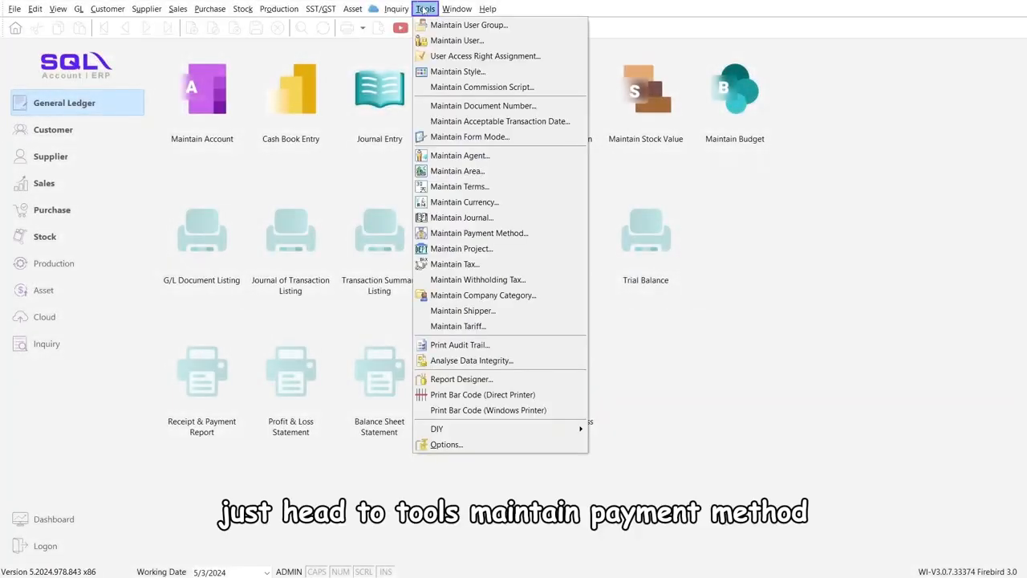
{"action": "left_click", "coordinate": [479, 233]}
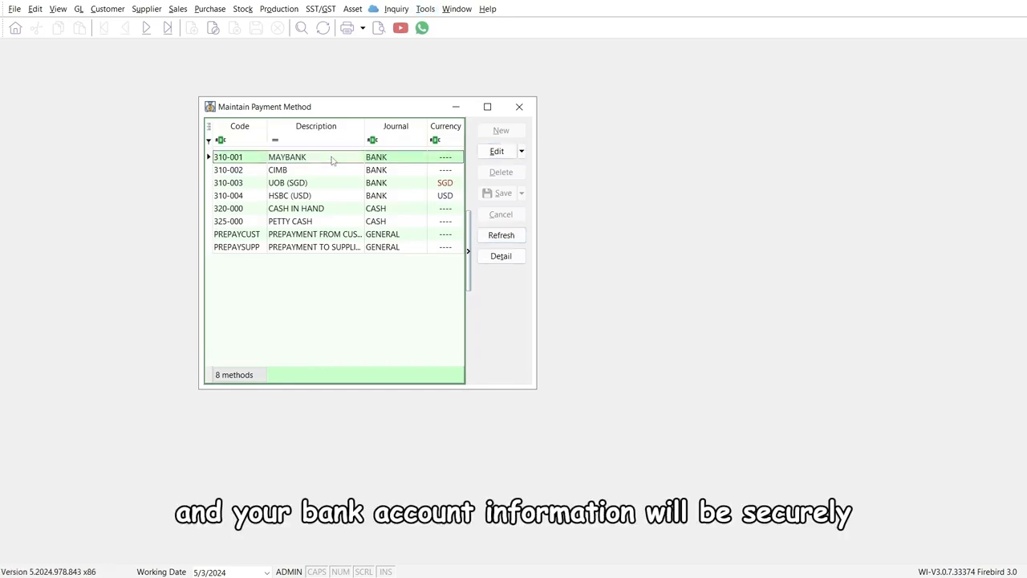
{"action": "double_click", "coordinate": [287, 157]}
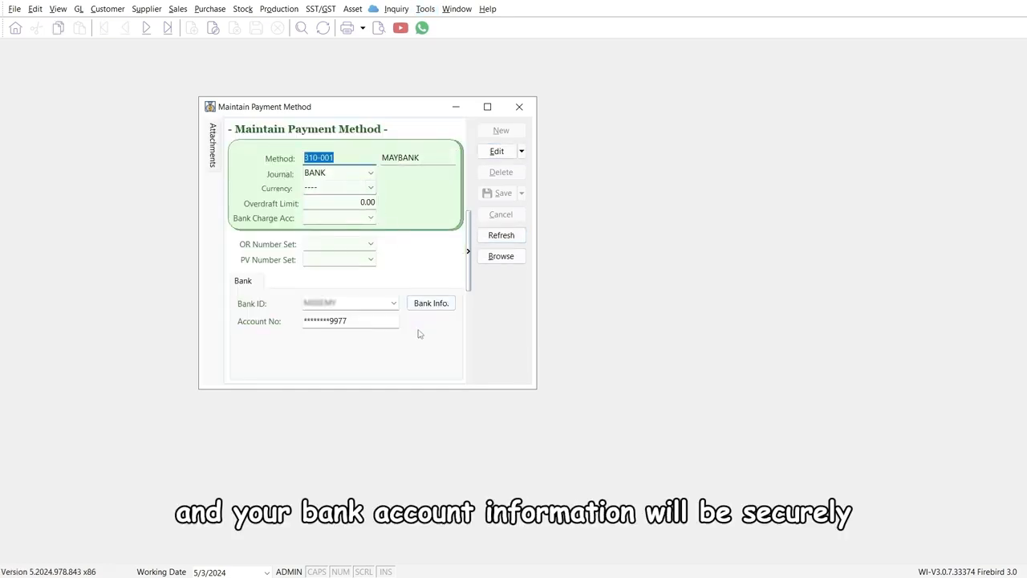